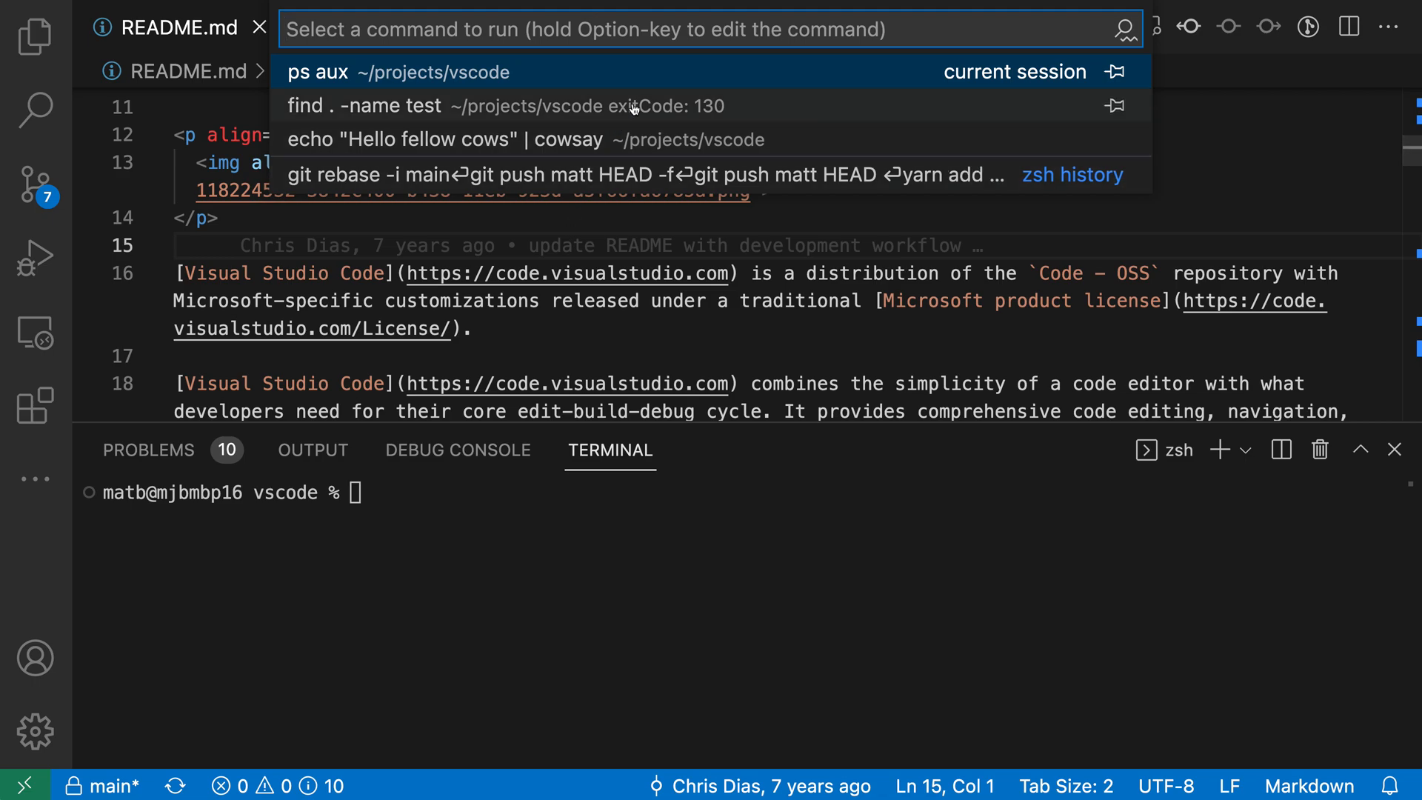
mouse_move(667, 97)
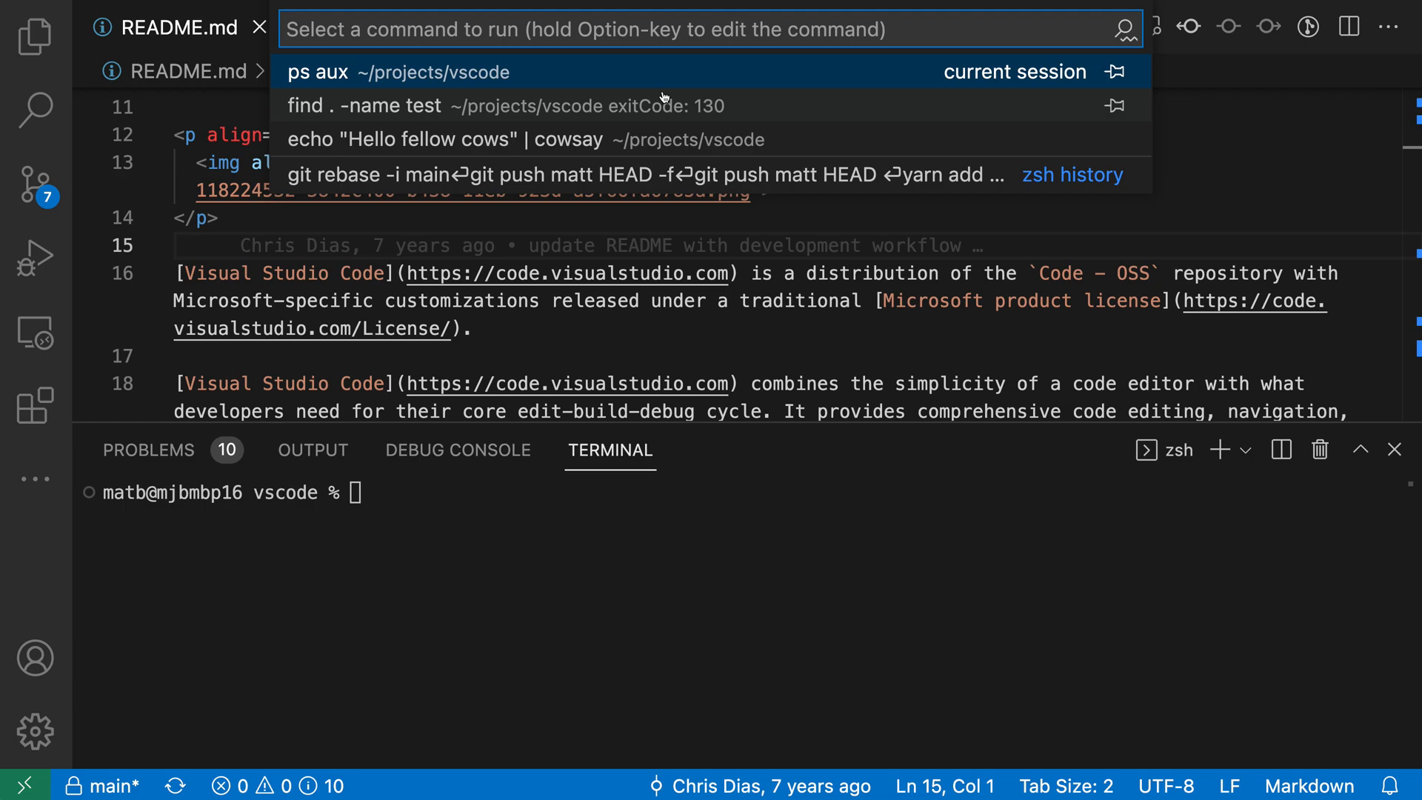
mouse_move(406, 138)
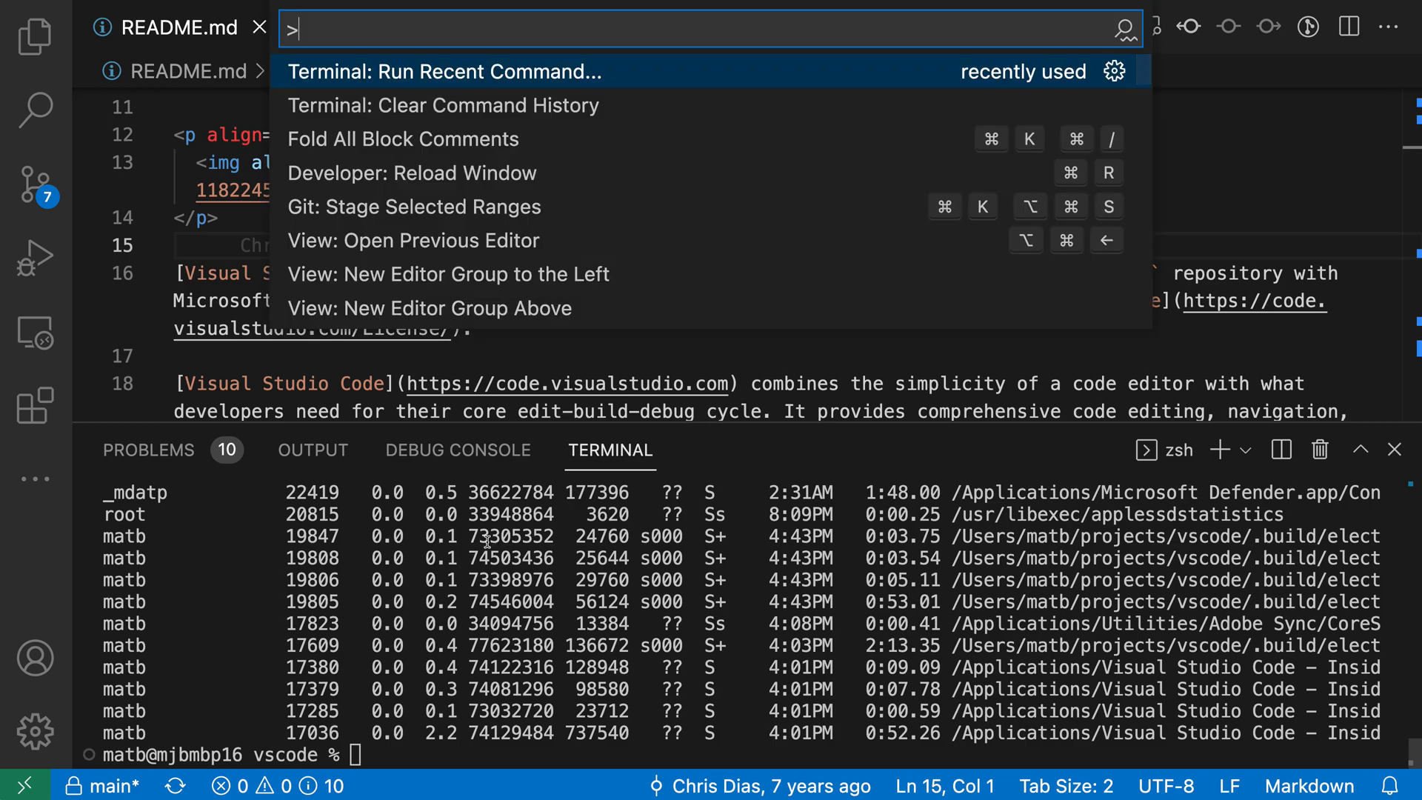
Step: Bring up Terminal: Run Recent Command via 'run rece' to list ps aux, find and cowsay entries
text(run rece)
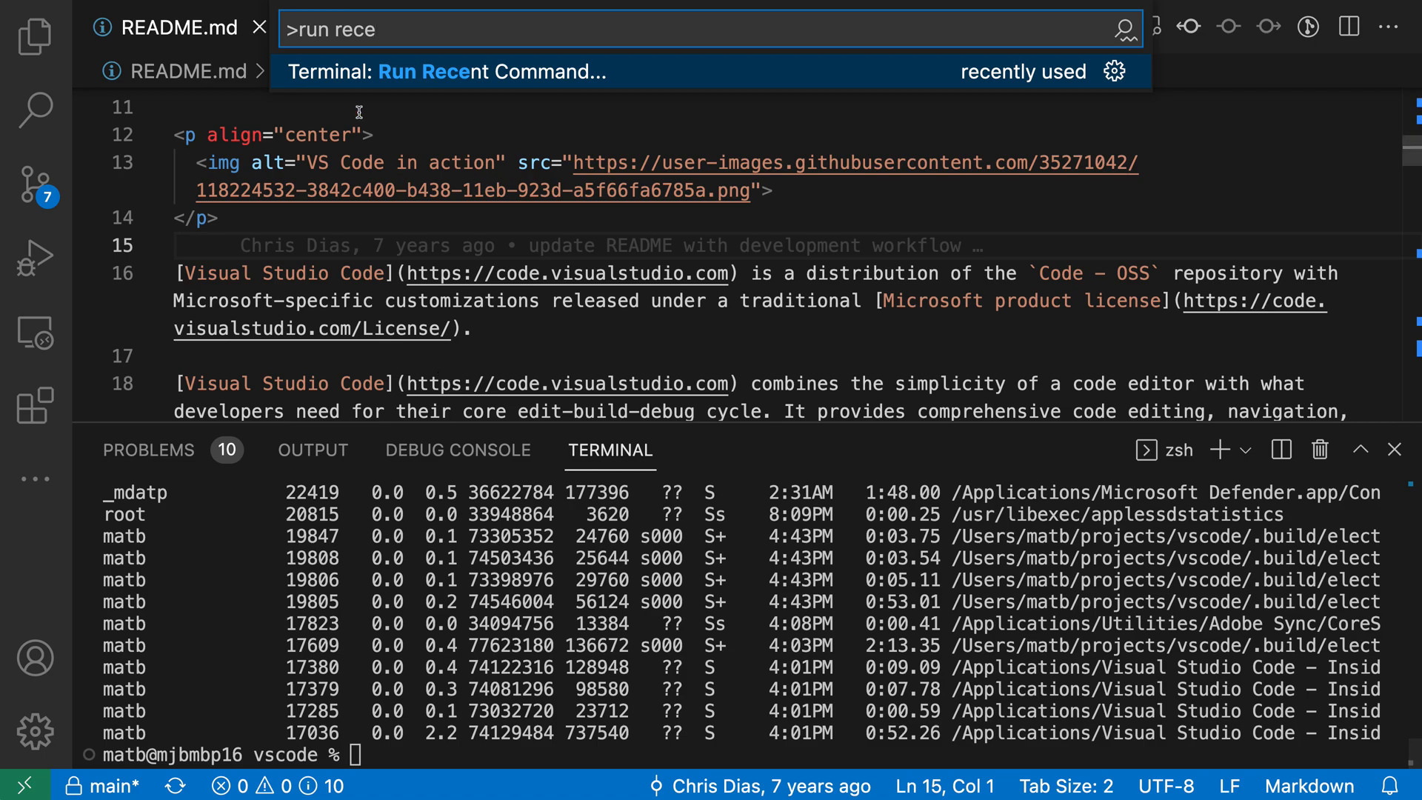
click(447, 72)
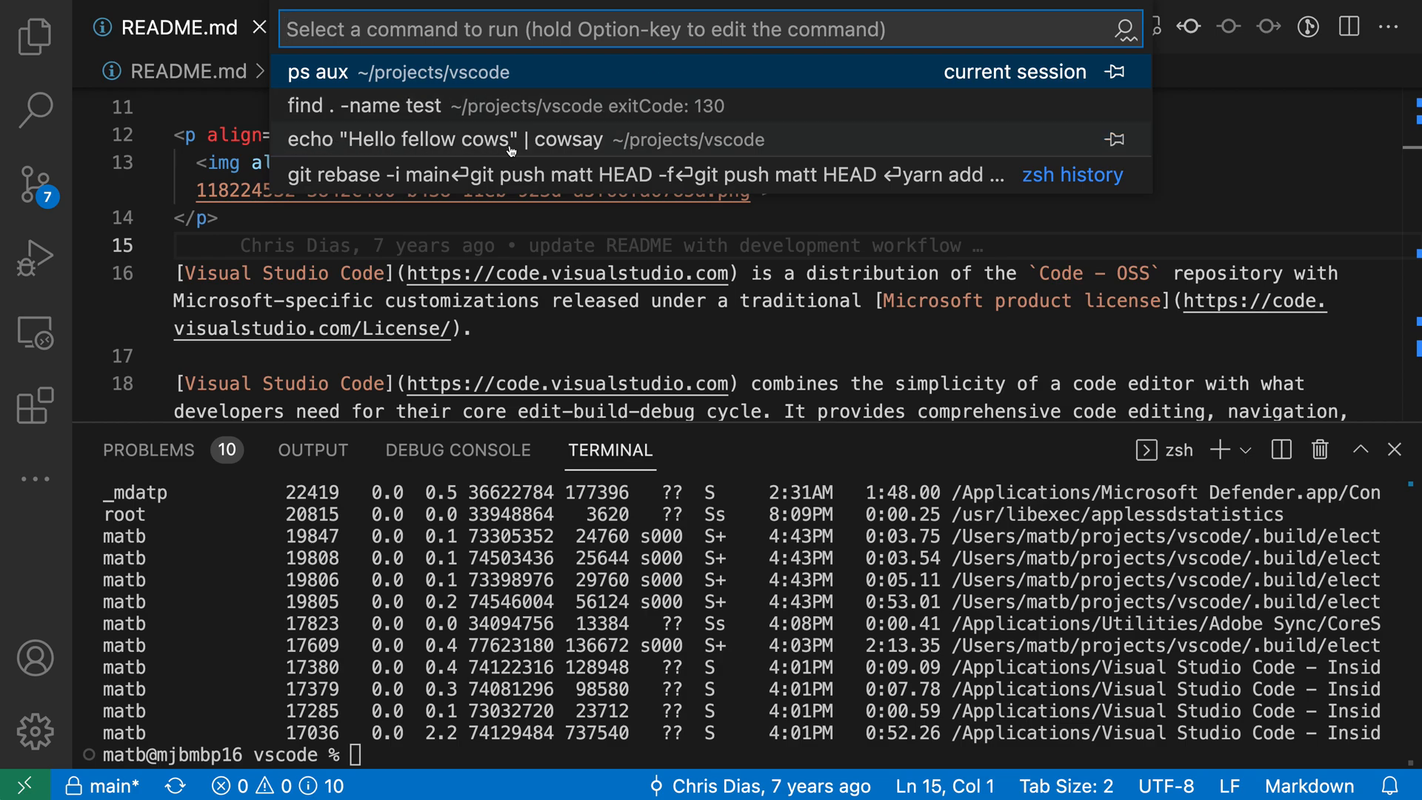
Step: Rerun the 'Hello fellow cows' cowsay entry, list files with ls, and reopen Run Recent Command
click(440, 140)
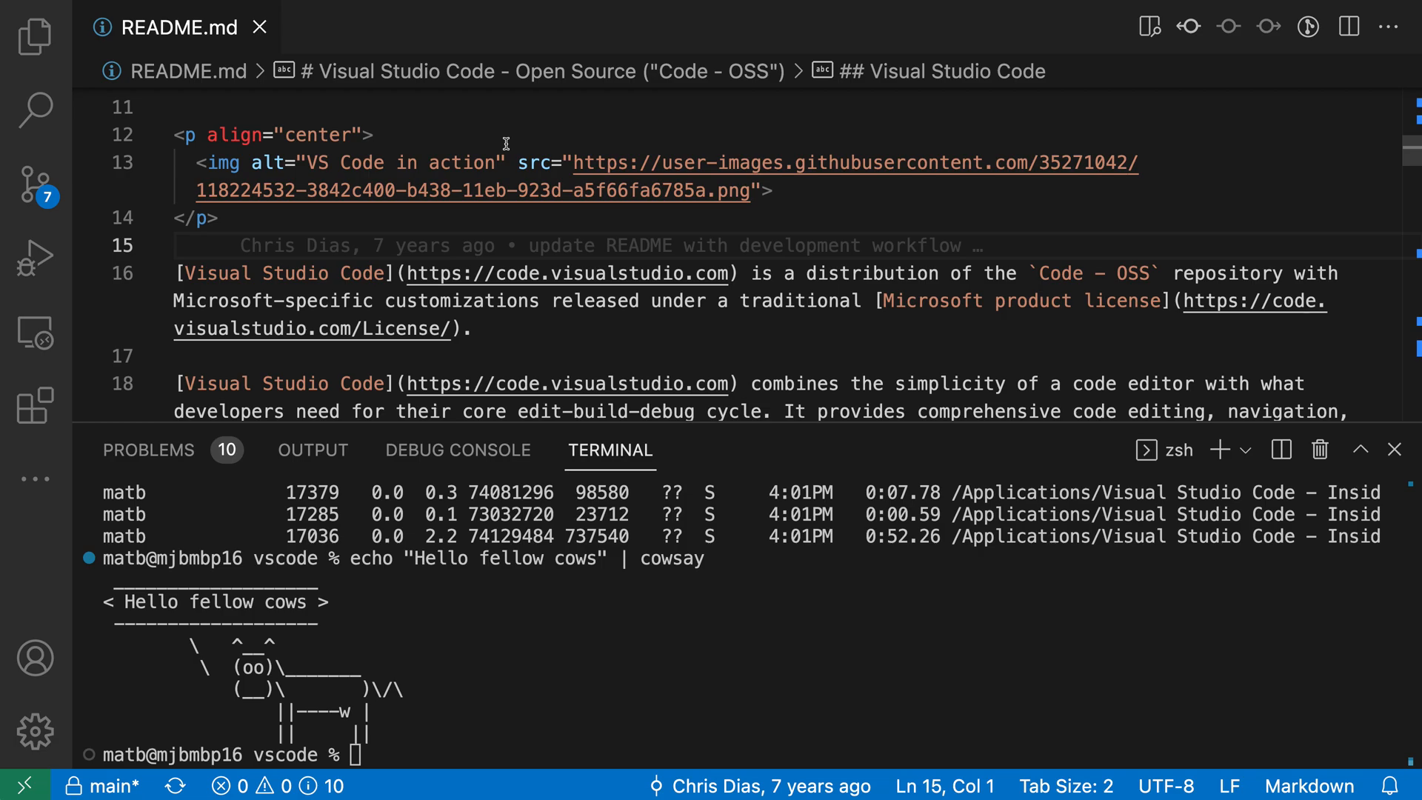
mouse_move(414, 544)
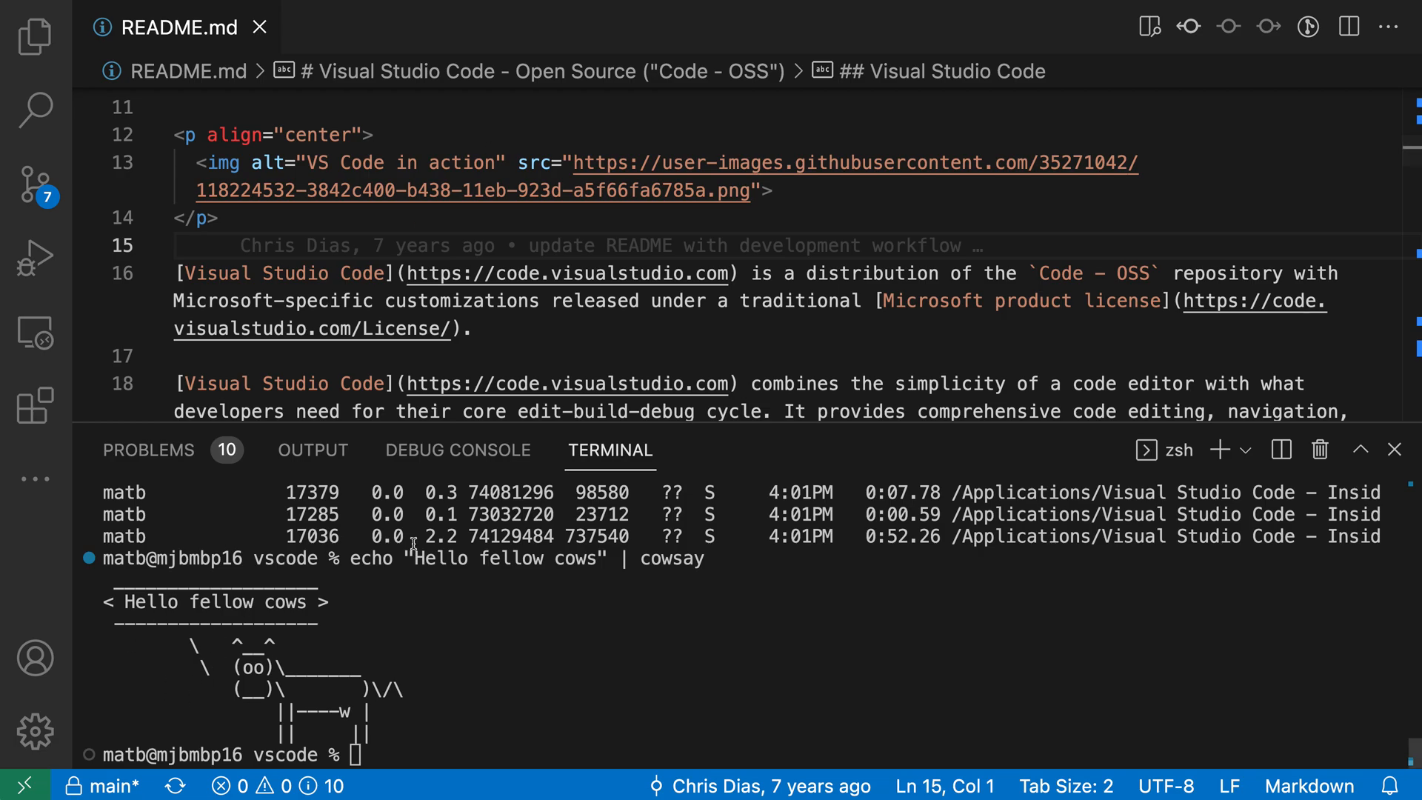
mouse_move(535, 630)
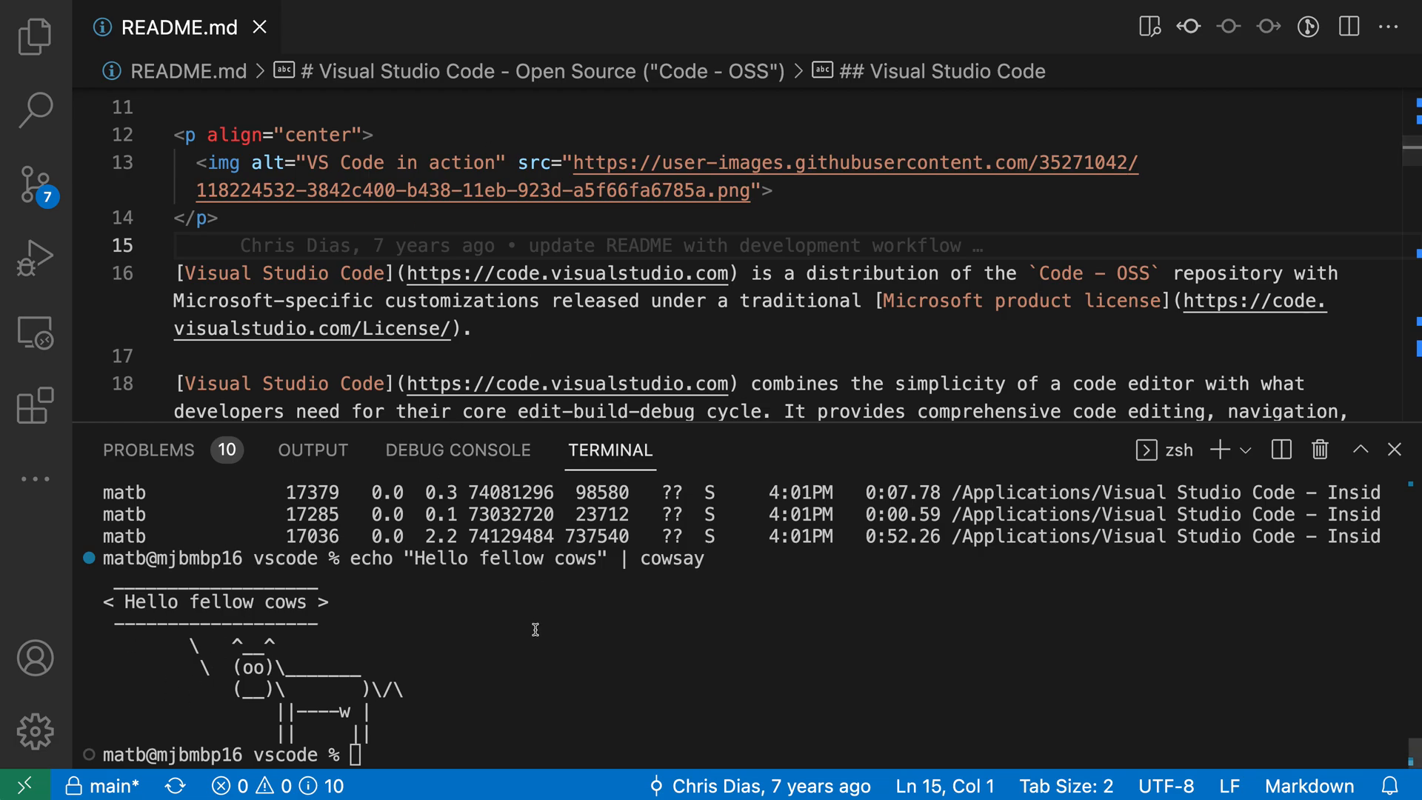
text(ls)
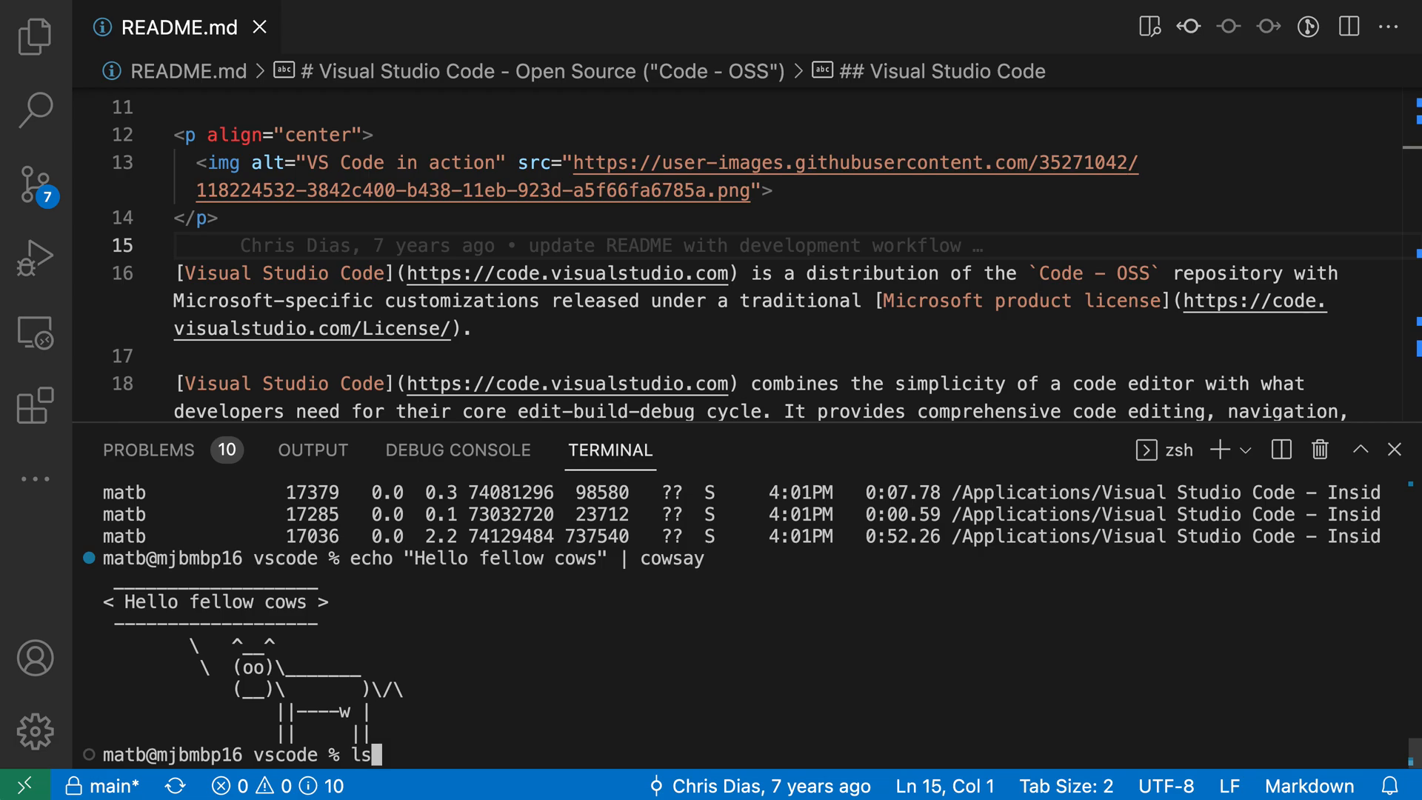
key(Cmd+Shift+P)
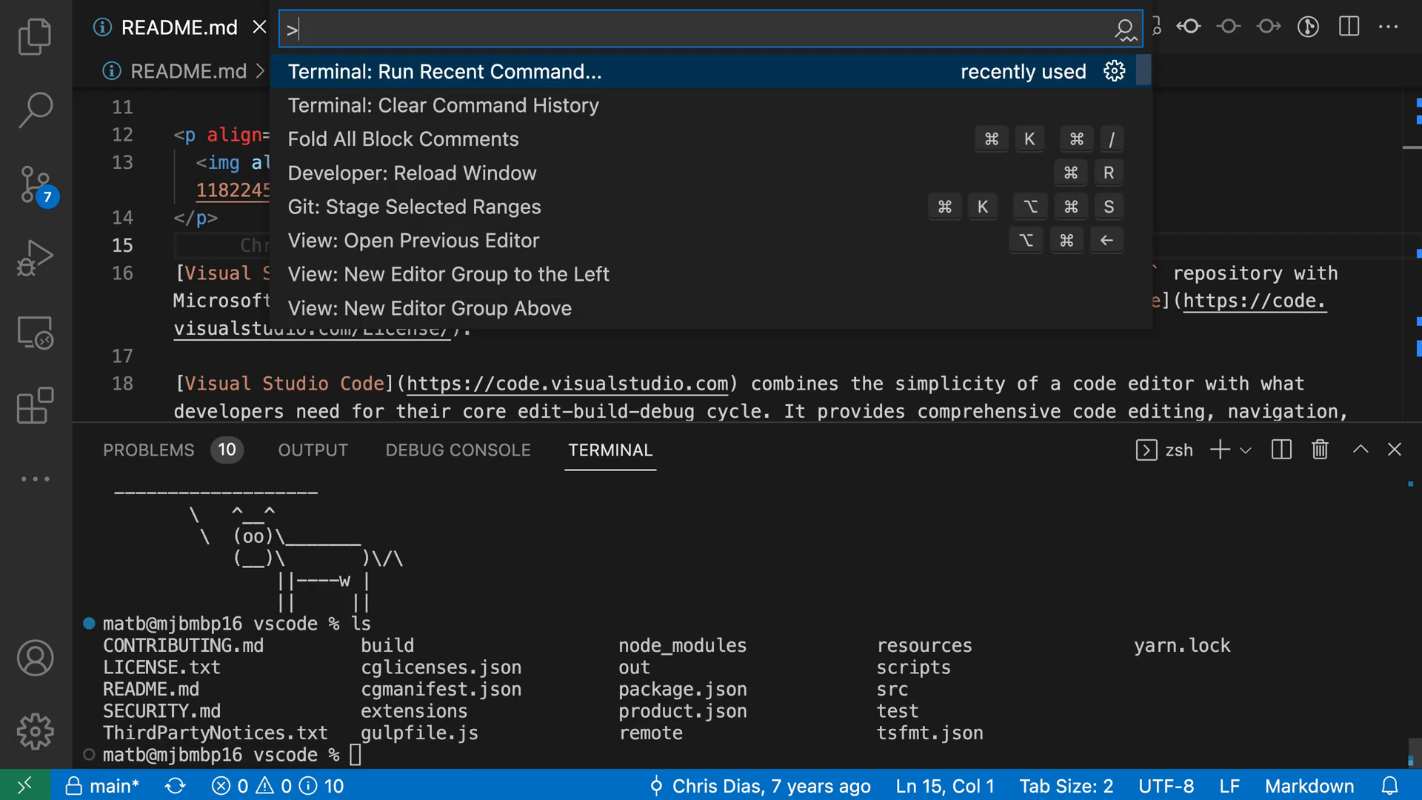
click(442, 71)
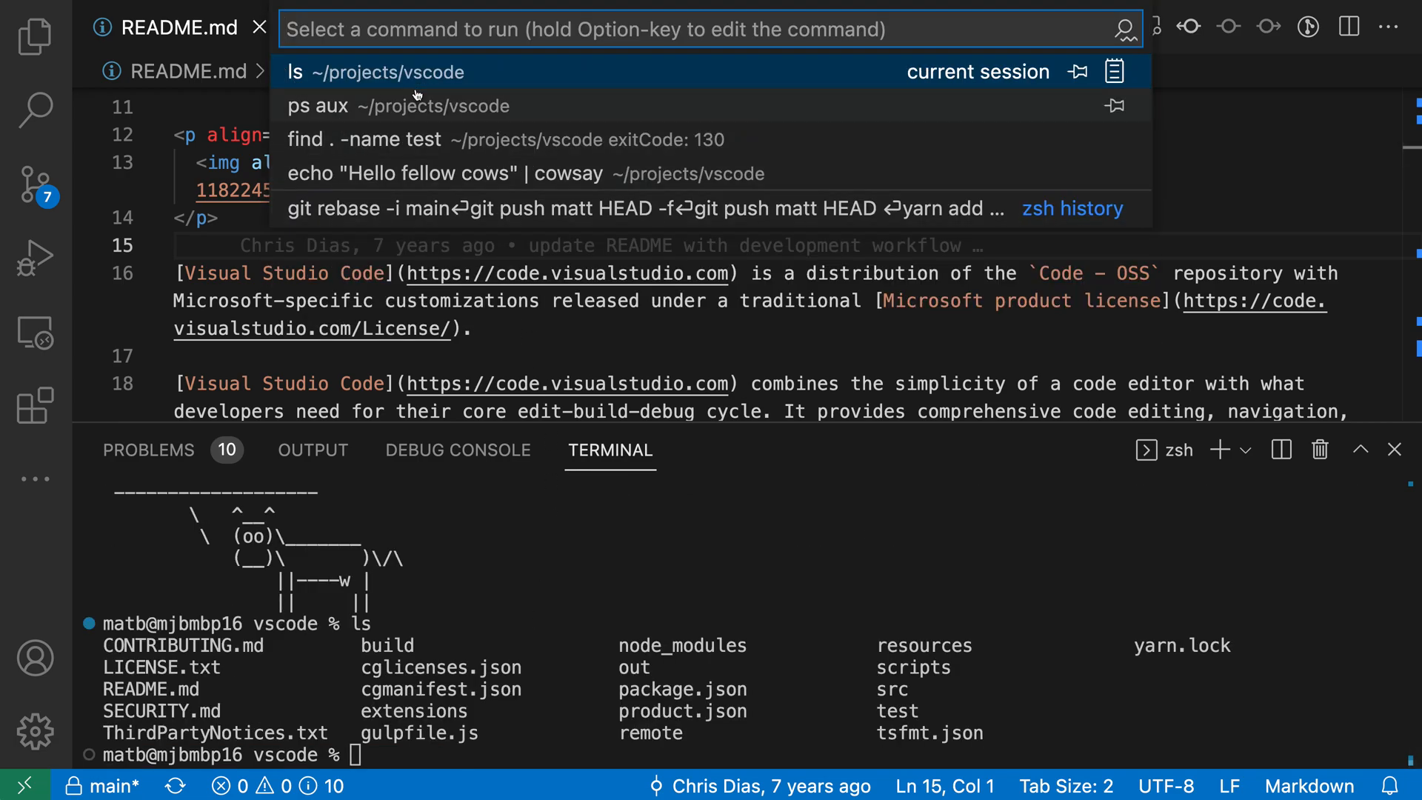
mouse_move(721, 70)
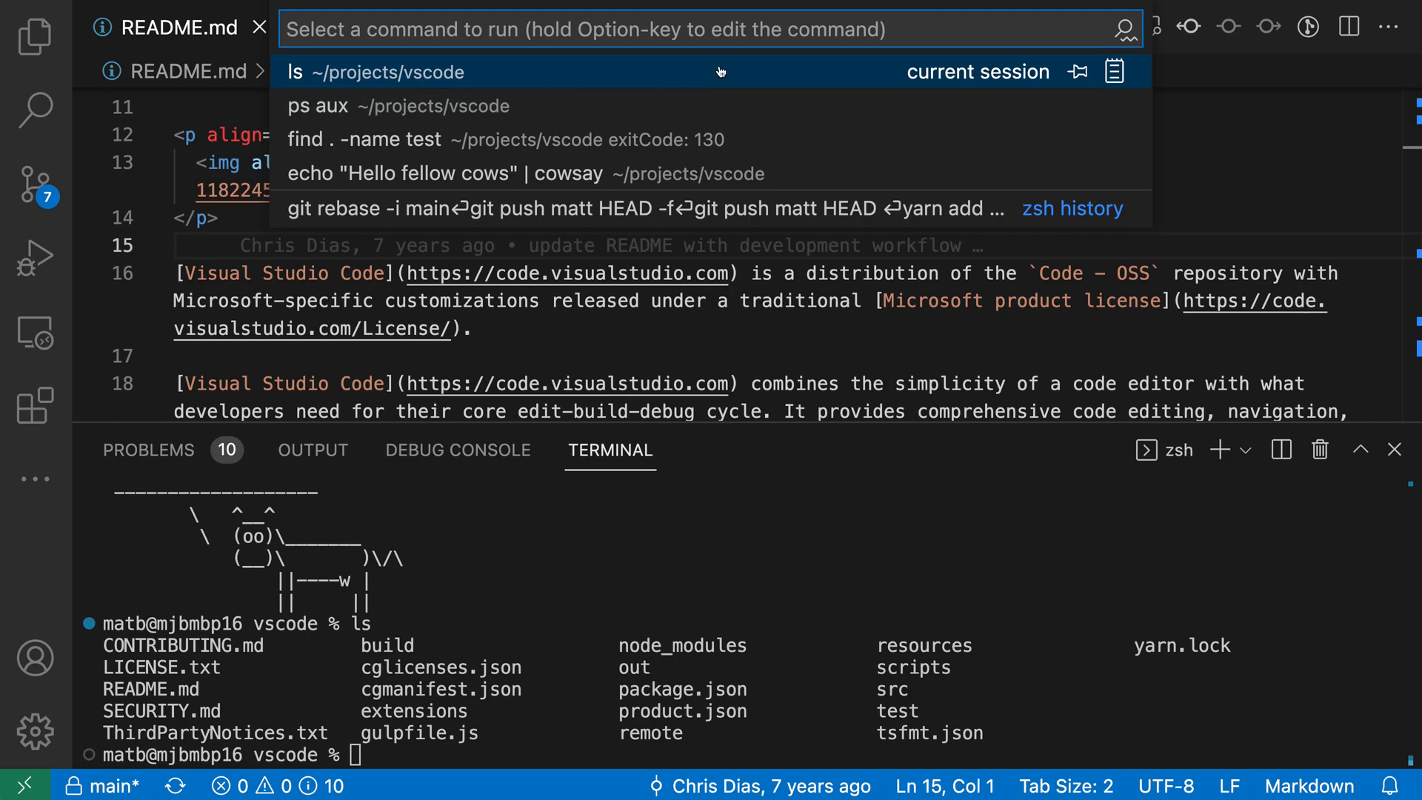
mouse_move(537, 72)
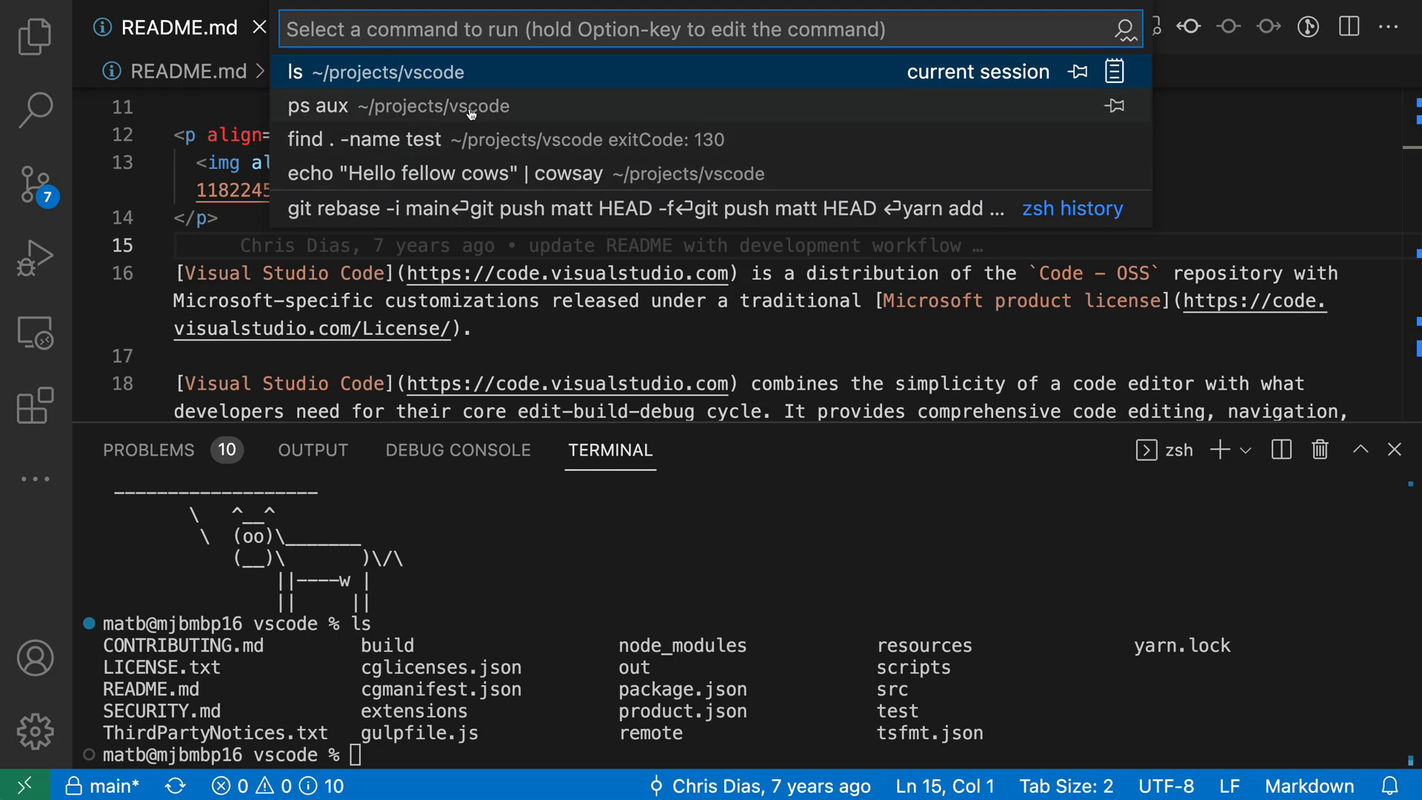
mouse_move(837, 162)
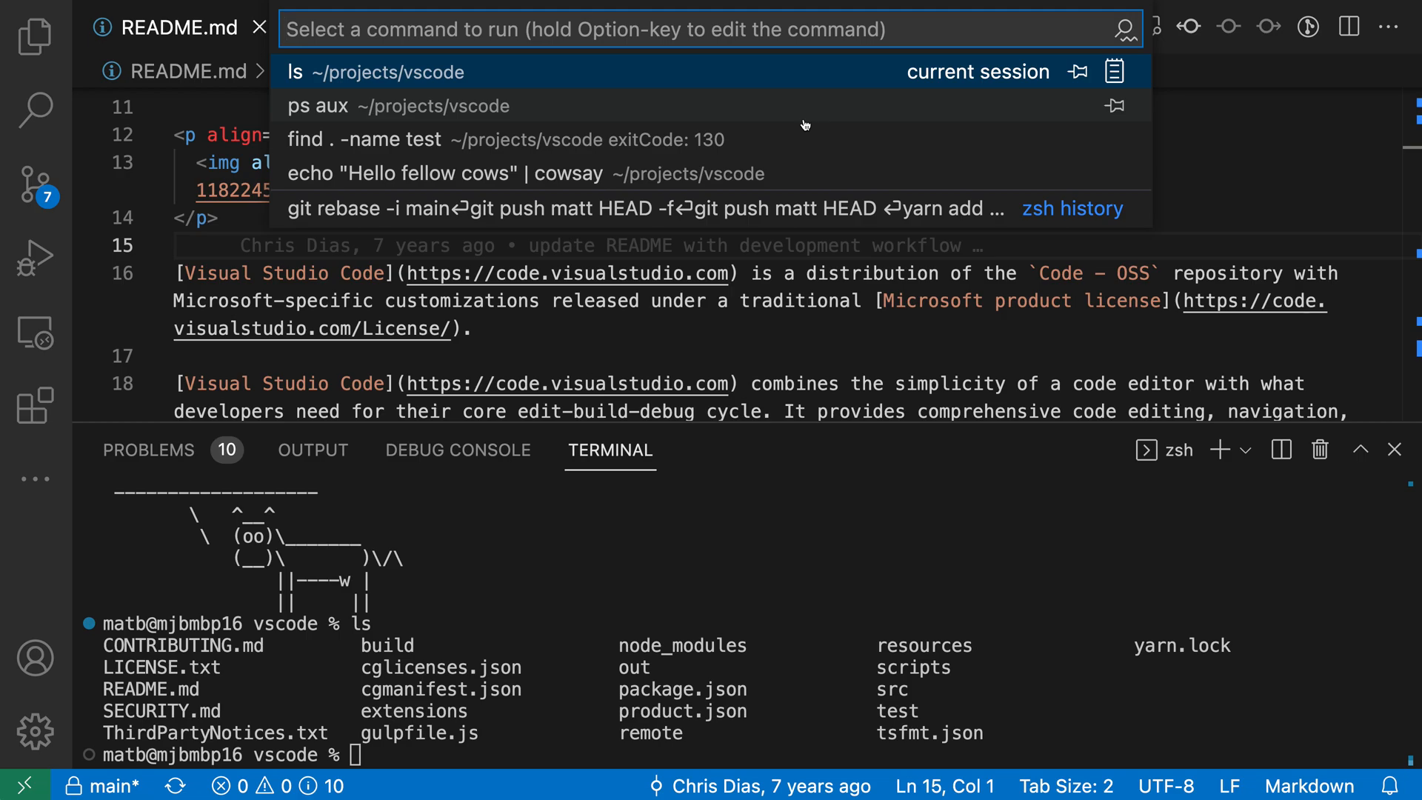
Step: Filter the recent commands list with 'cow' to reach the echo "Hello fellow cows" | cowsay entry
text(cow)
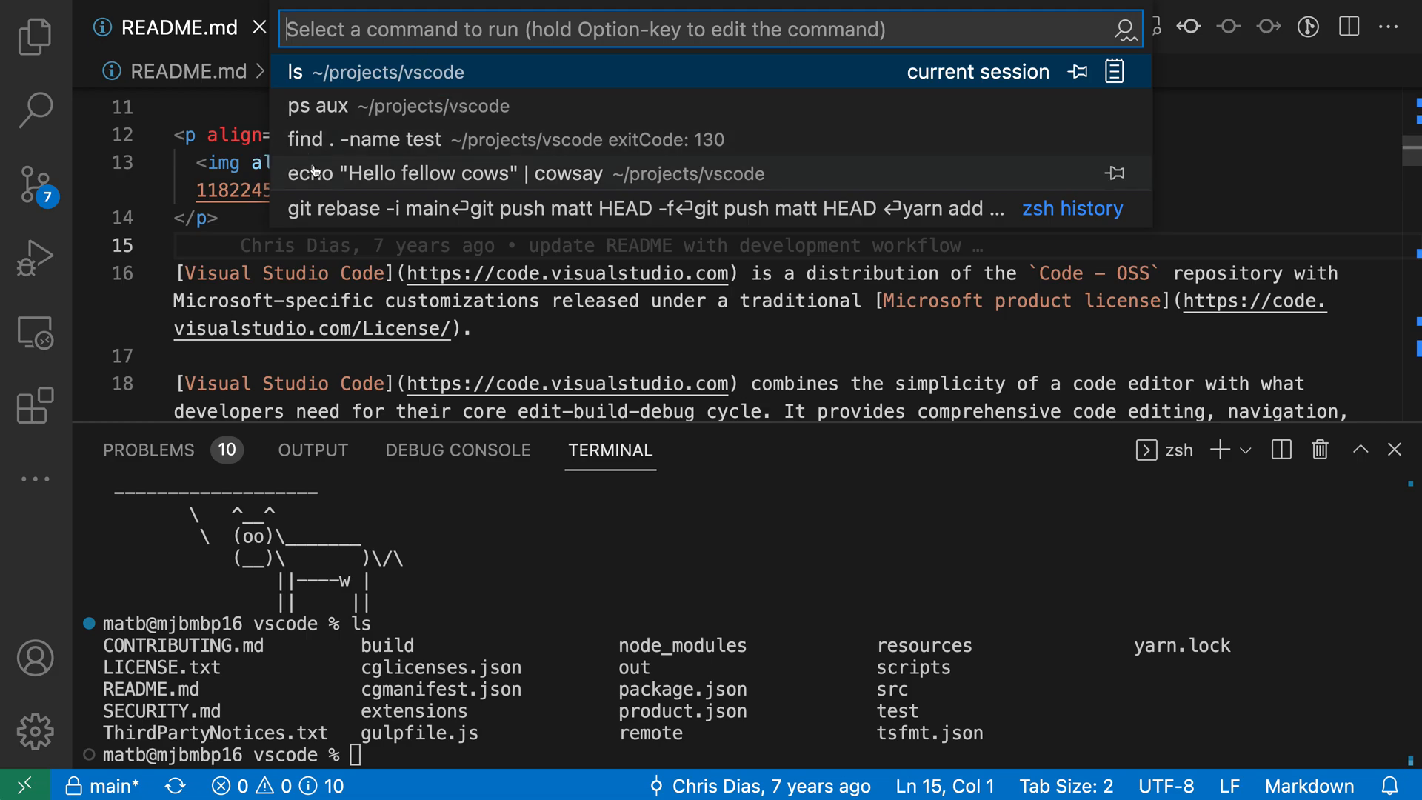
mouse_move(422, 173)
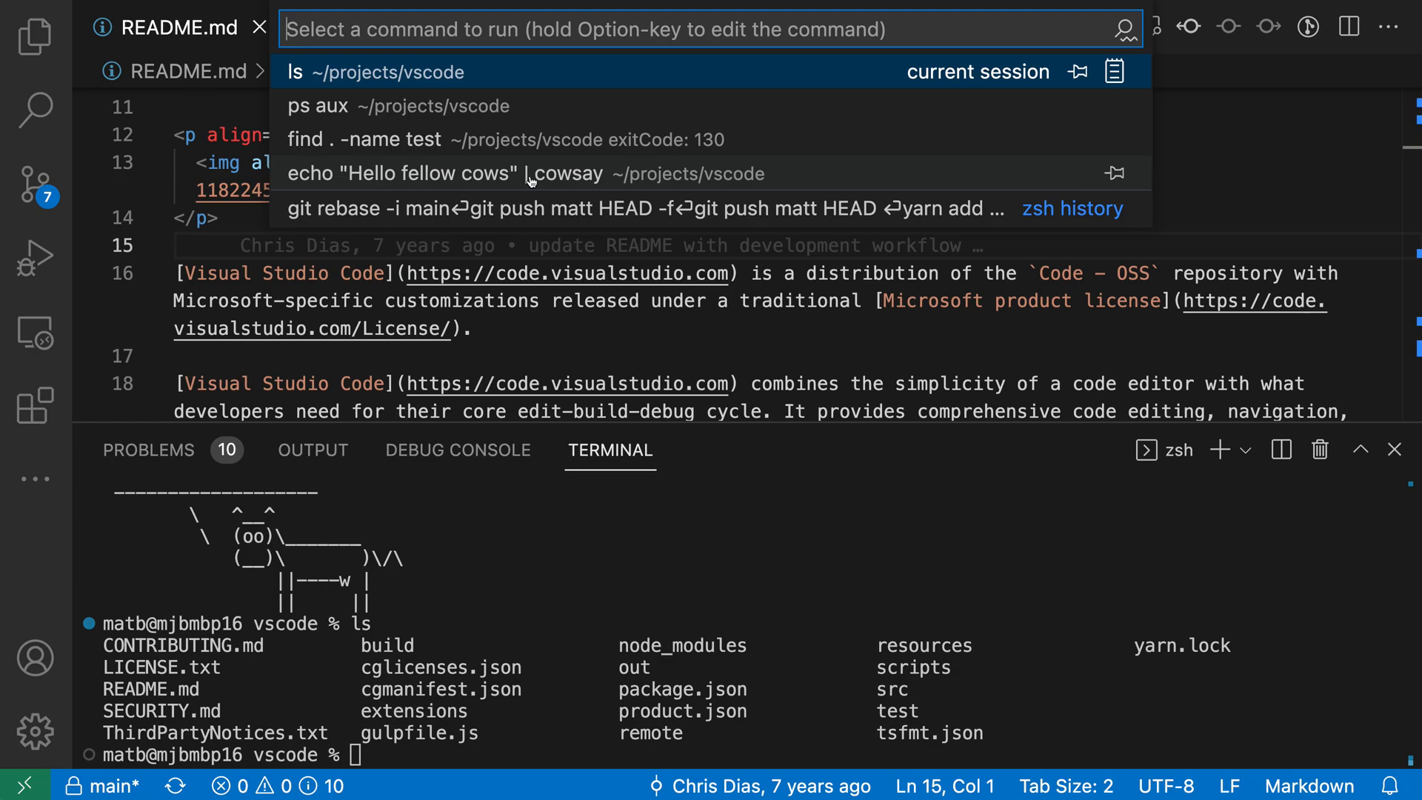
mouse_move(566, 174)
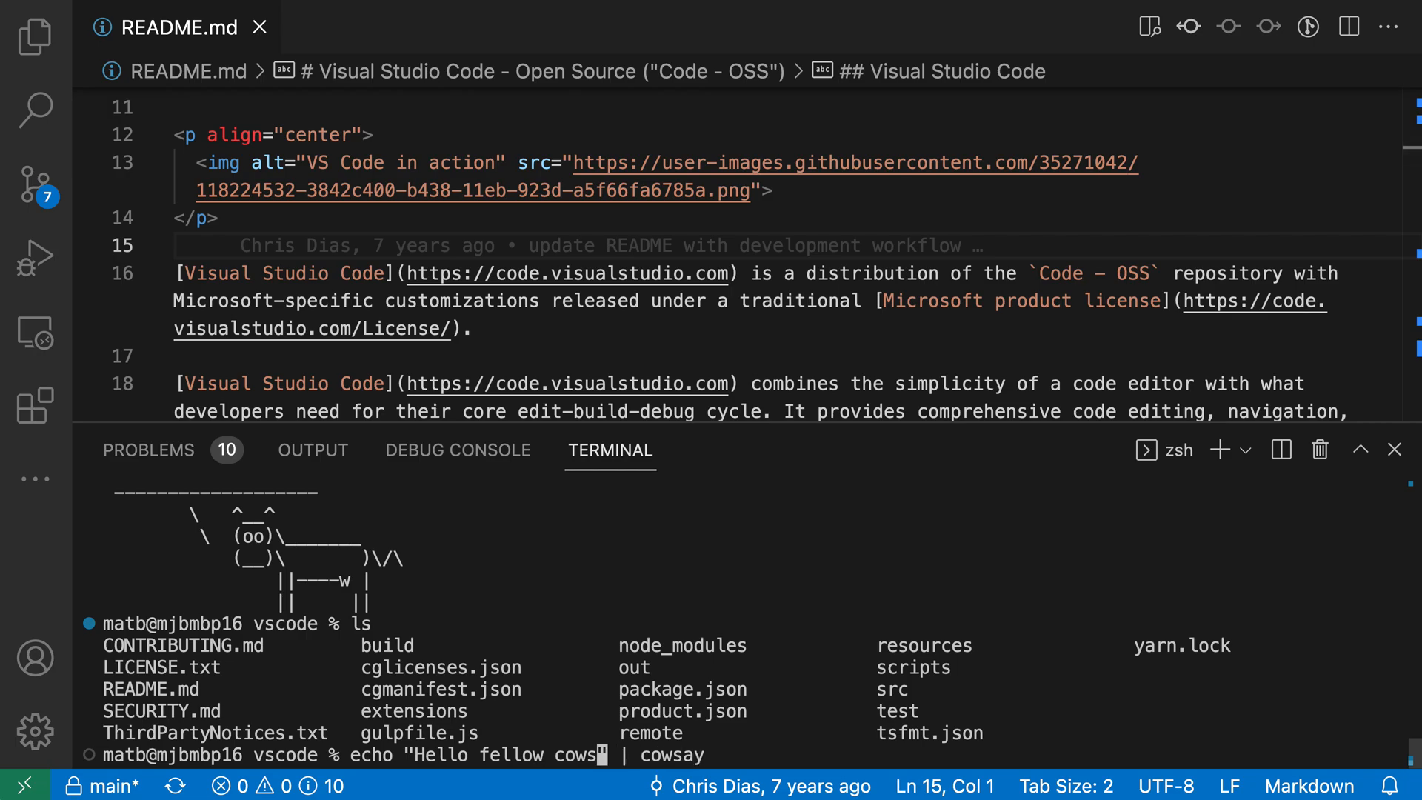
Step: Change the inserted greeting from 'cows' to 'kids' and run the cowsay command
text(kids)
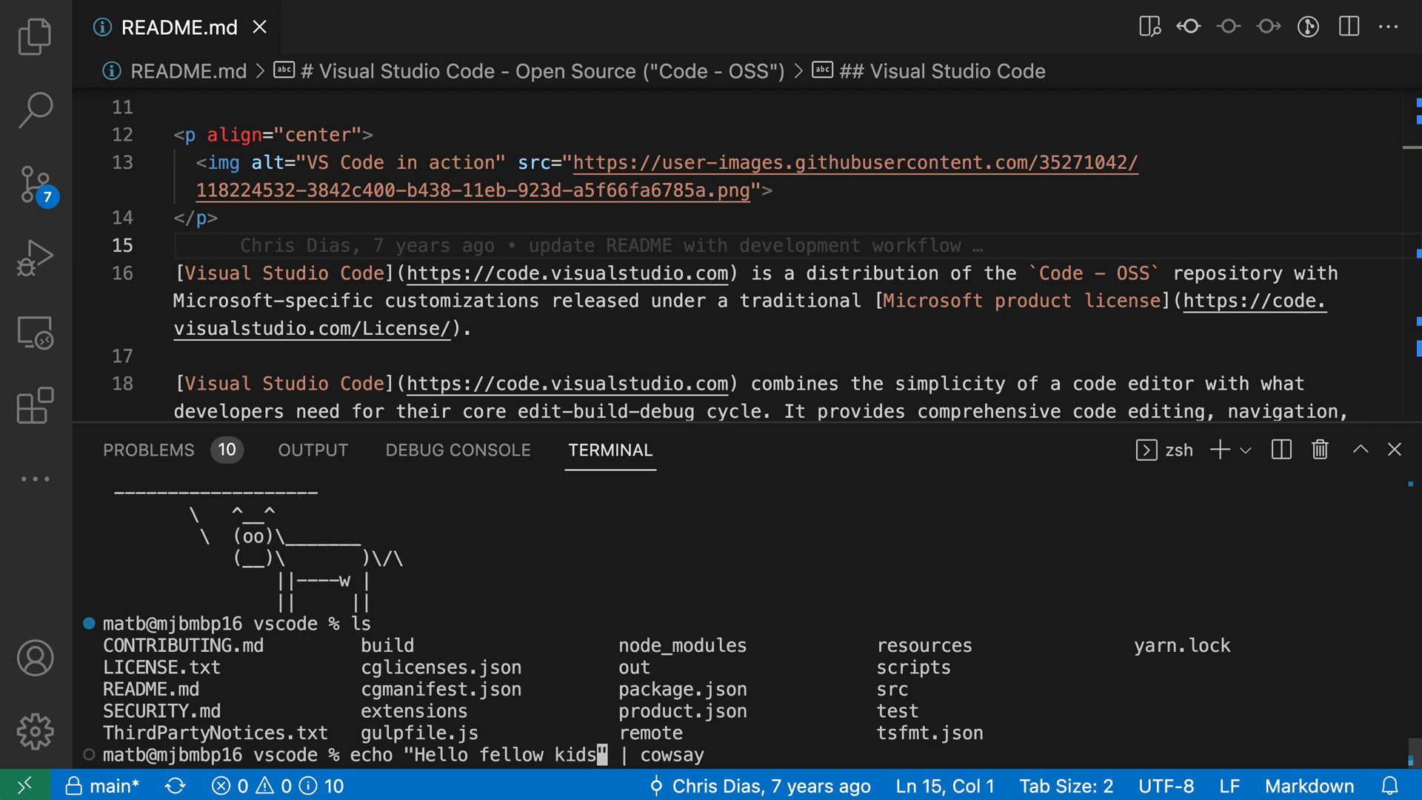
key(Enter)
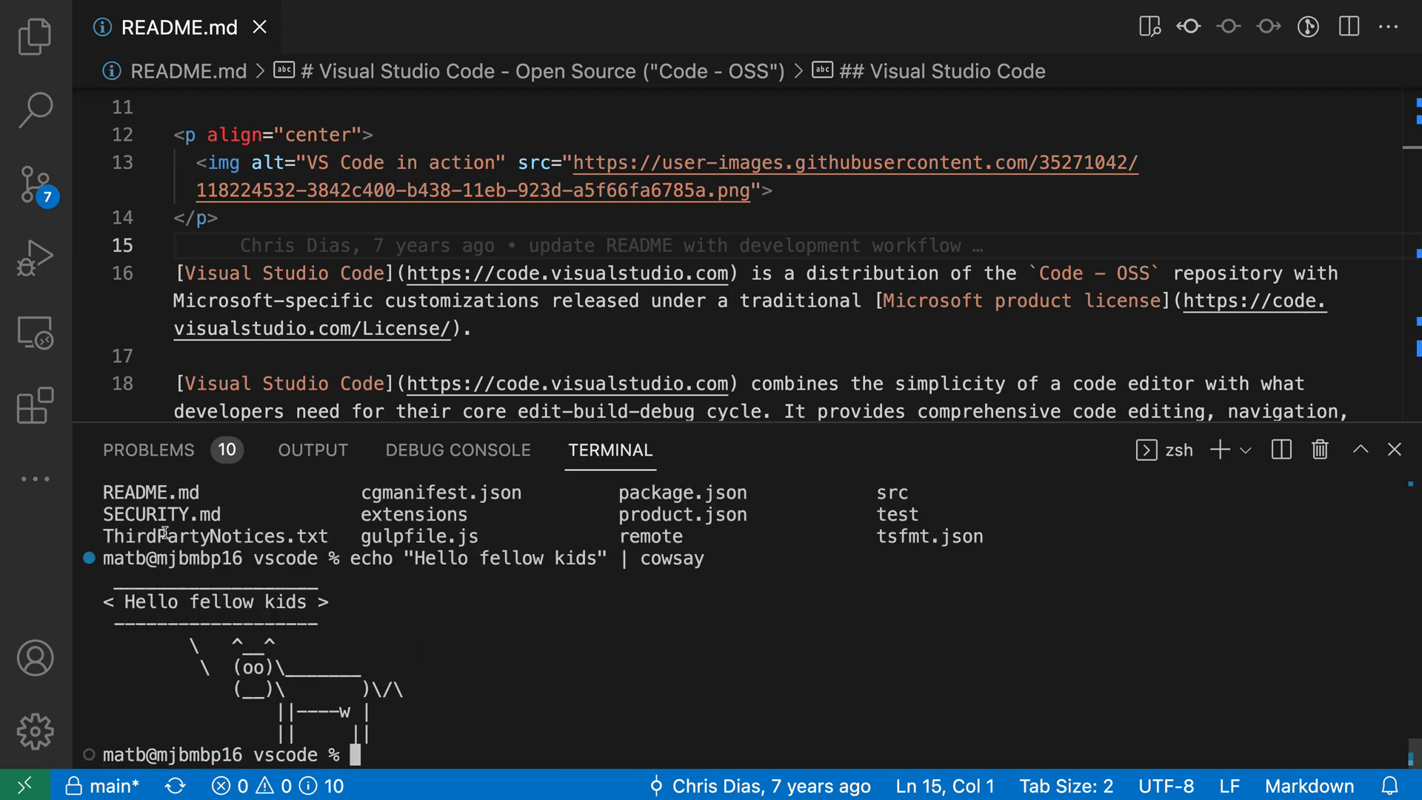
mouse_move(646, 652)
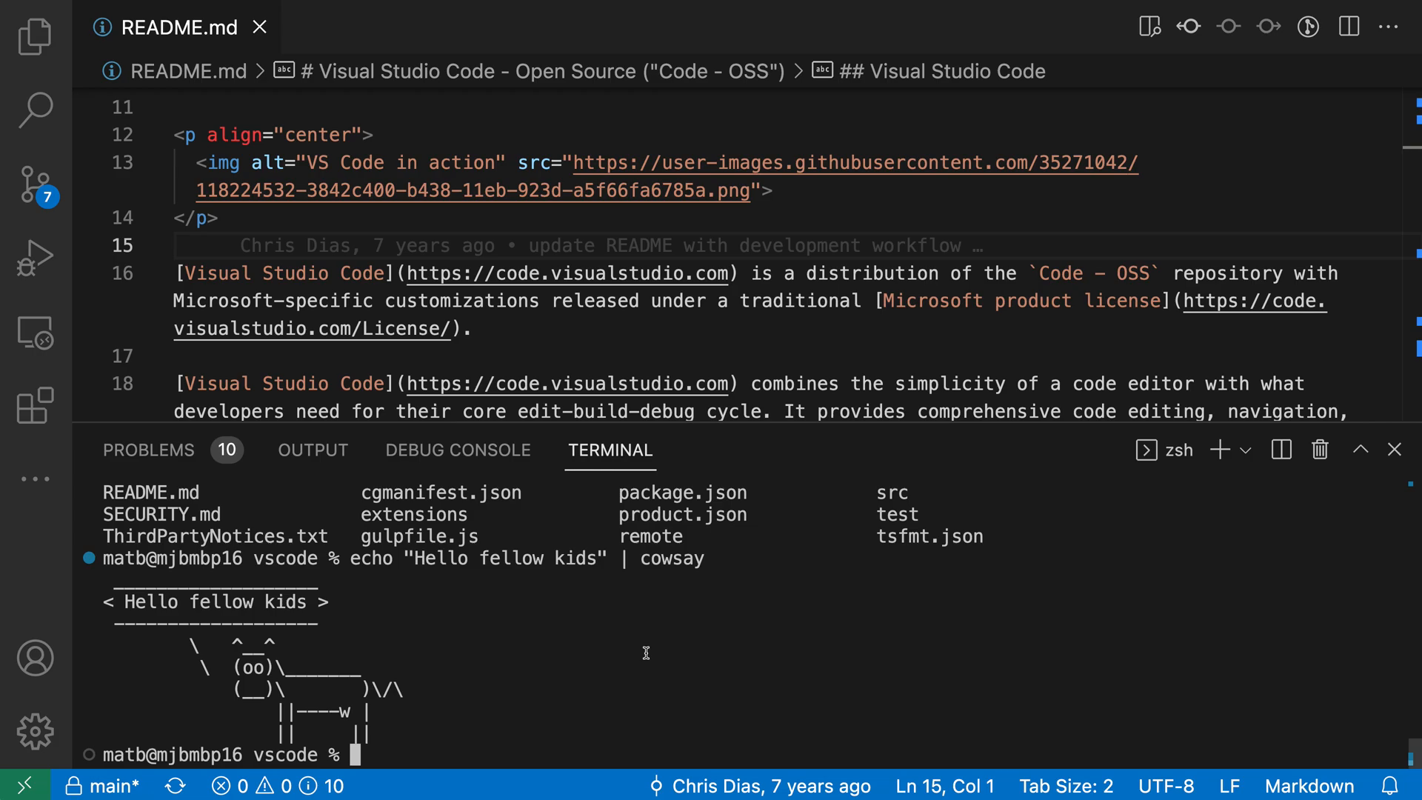
Step: Reopen Terminal: Run Recent Command and pin the 'Hello fellow cows' cowsay entry
key(Cmd+Shift+P)
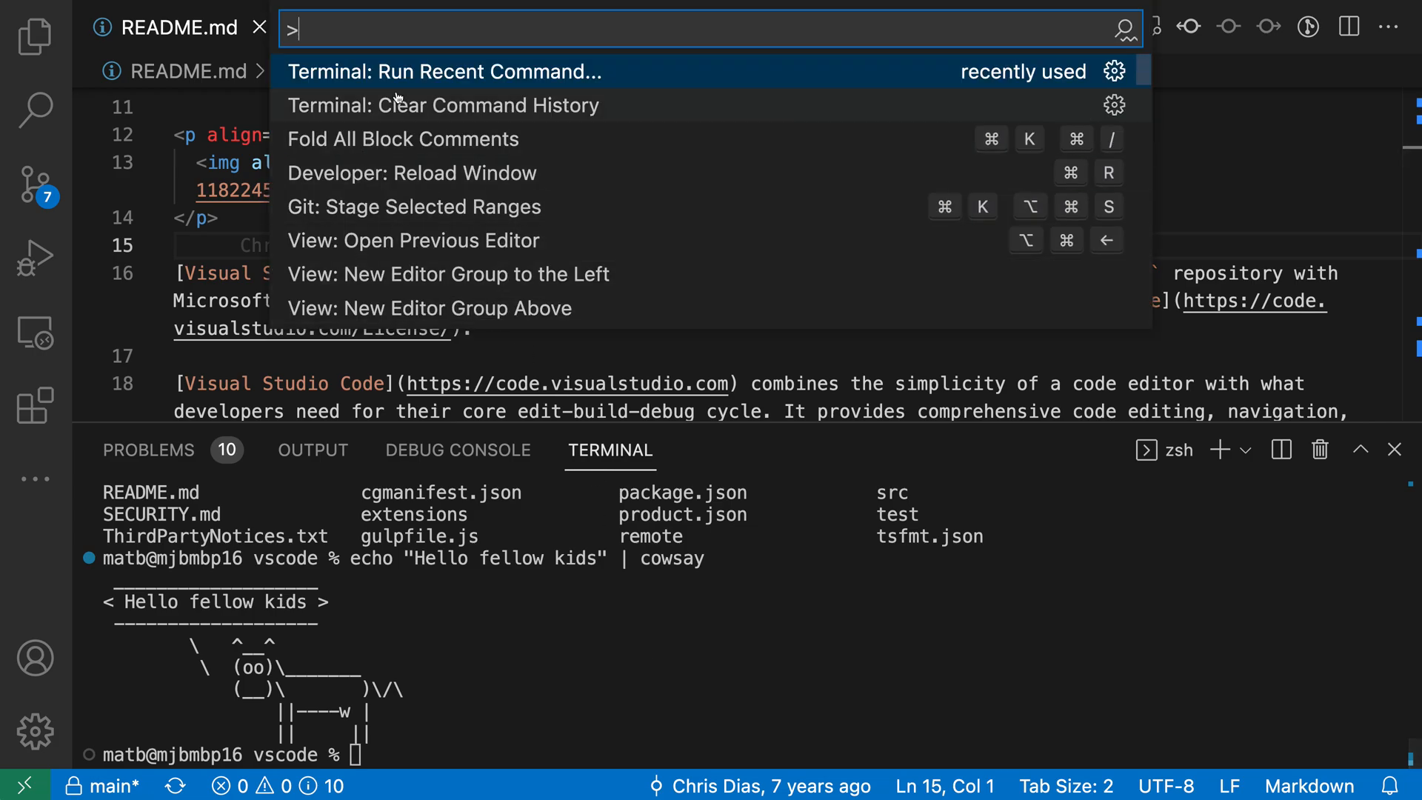
click(434, 71)
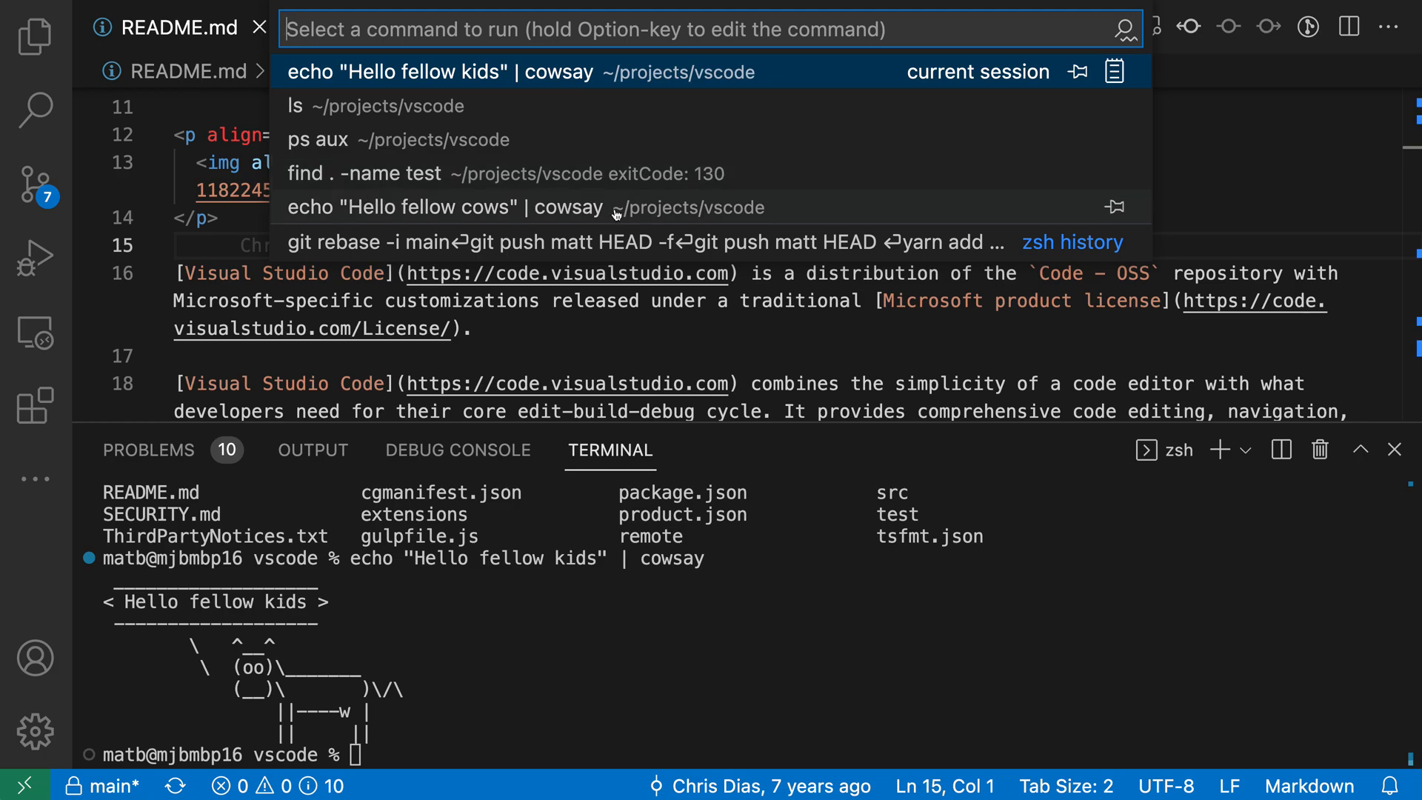
mouse_move(1113, 208)
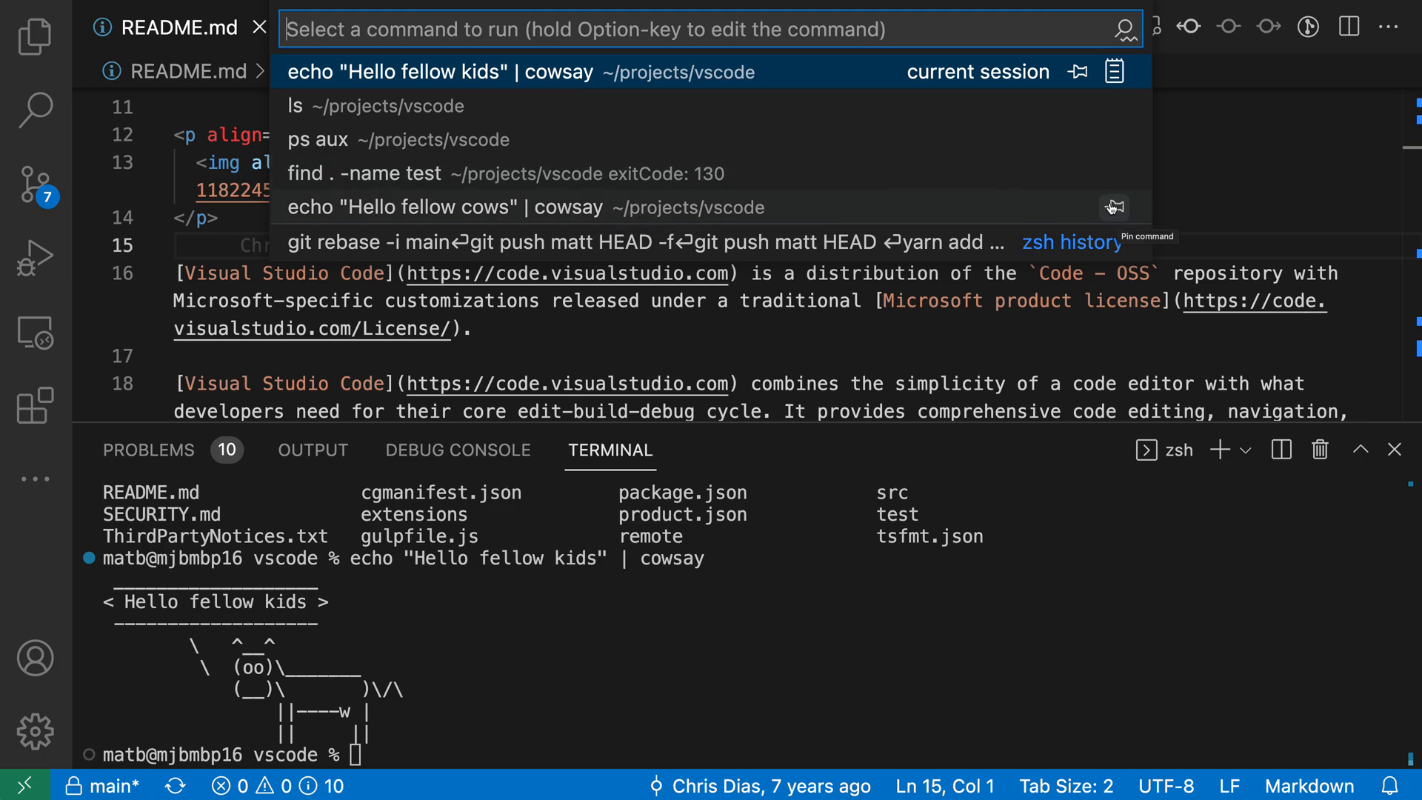
click(1113, 206)
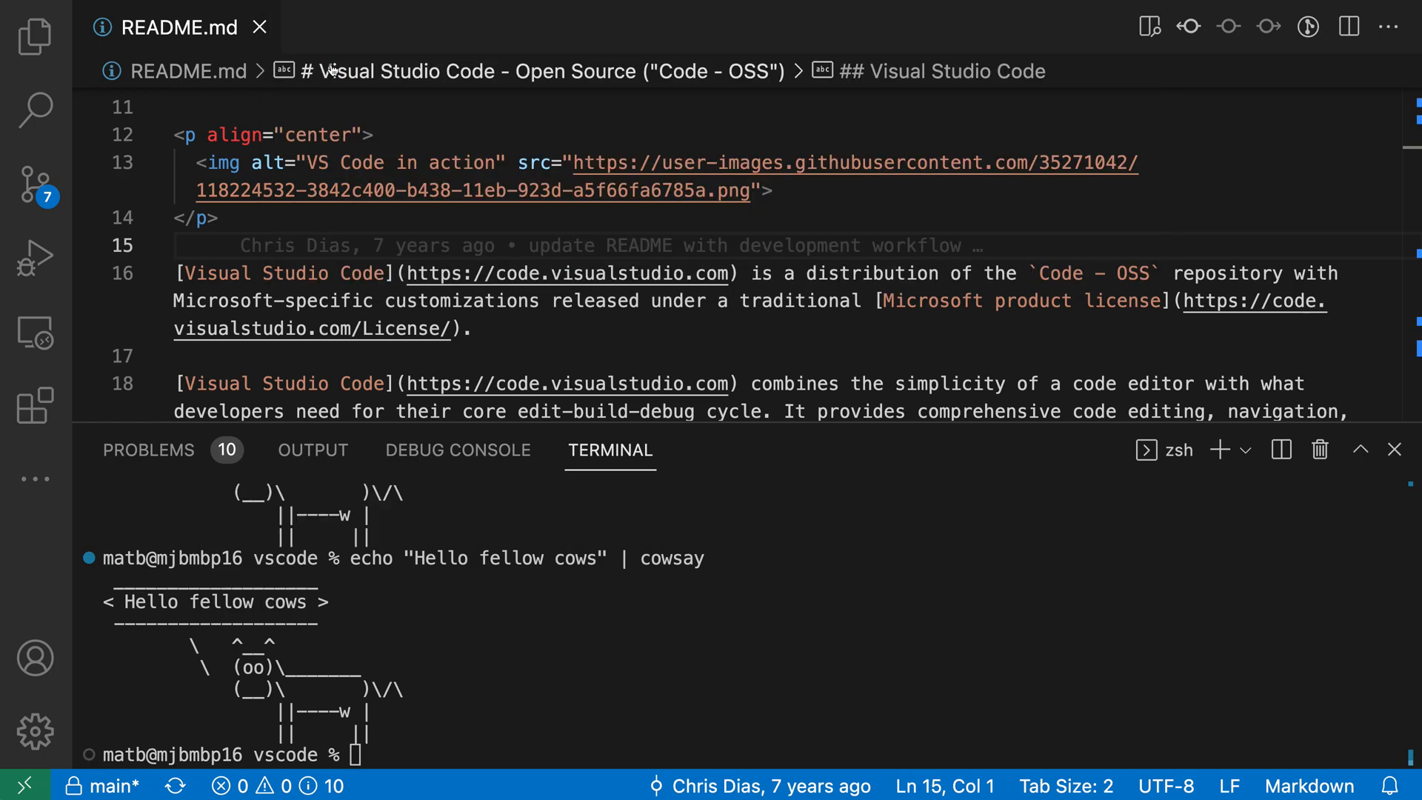
mouse_move(611, 658)
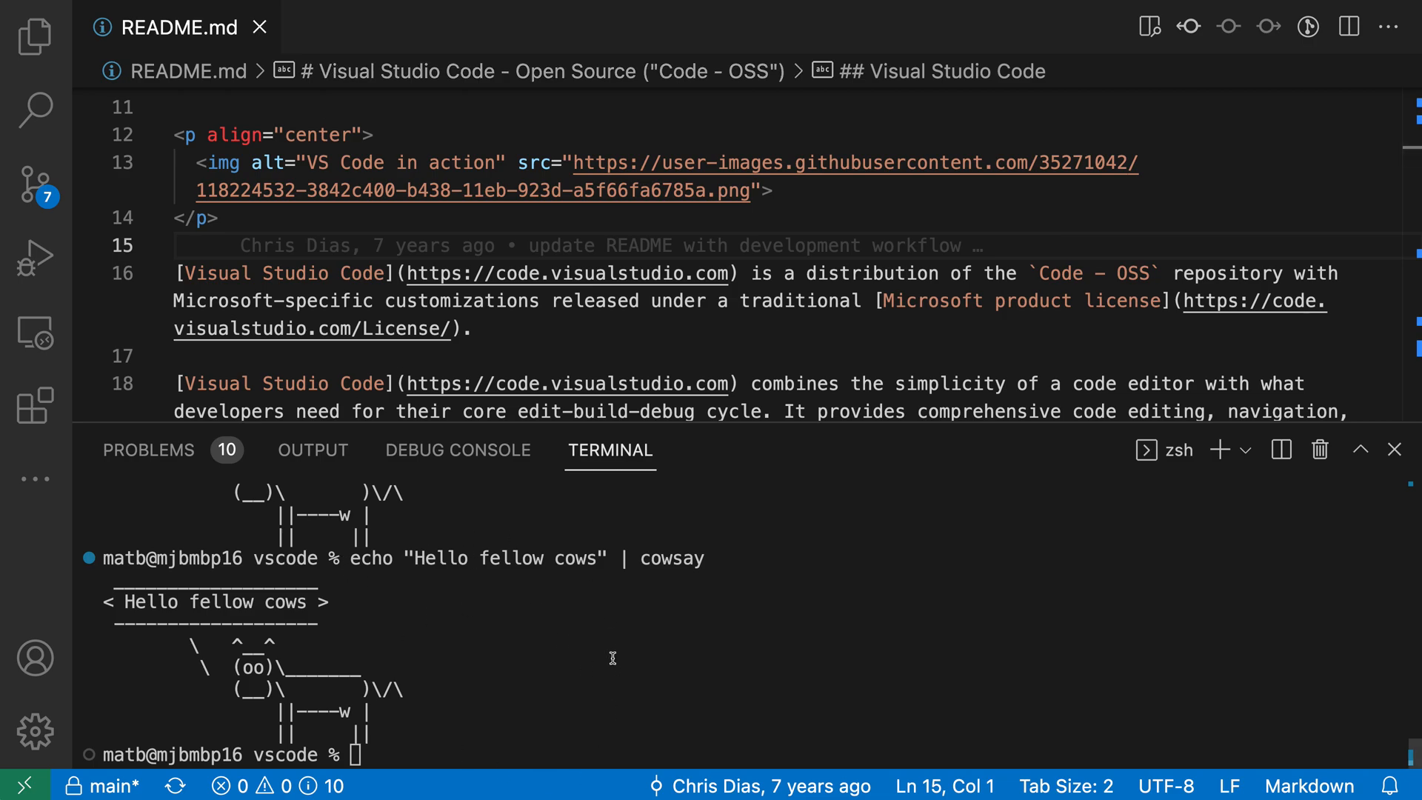